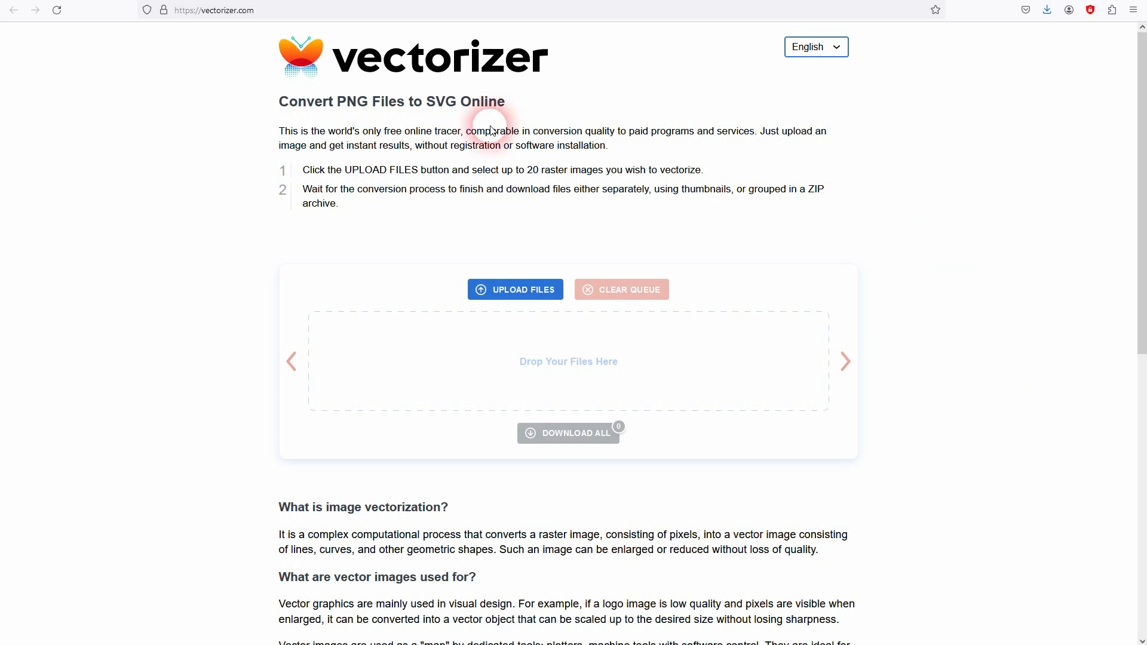
{"action": "mouse_move", "coordinate": [280, 111]}
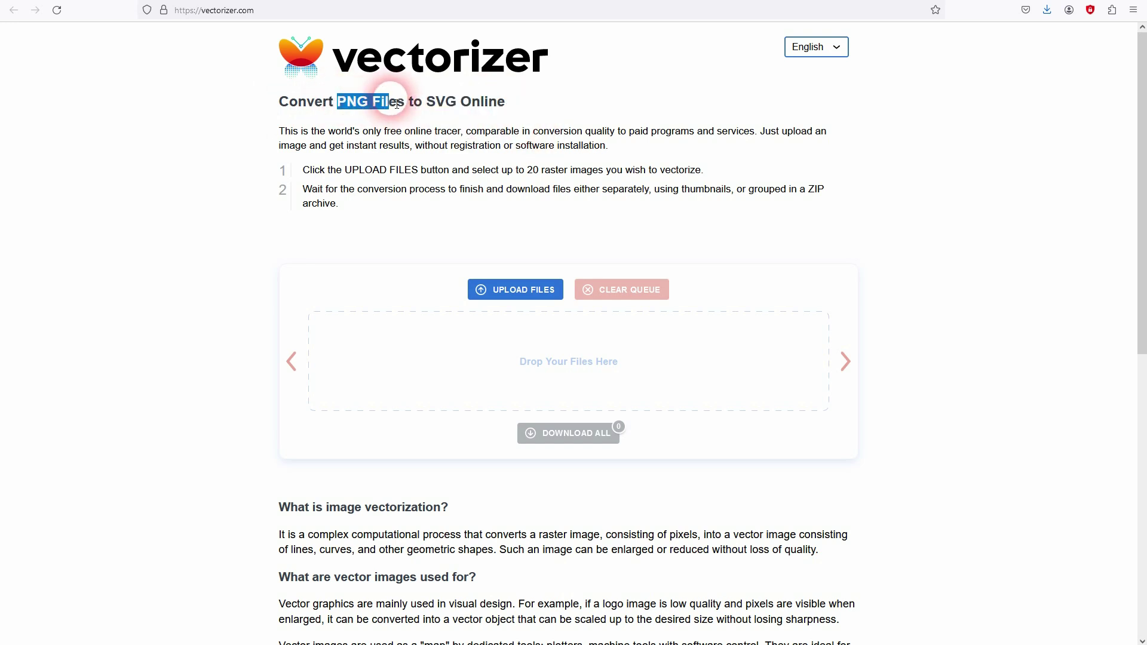
{"action": "mouse_move", "coordinate": [489, 74]}
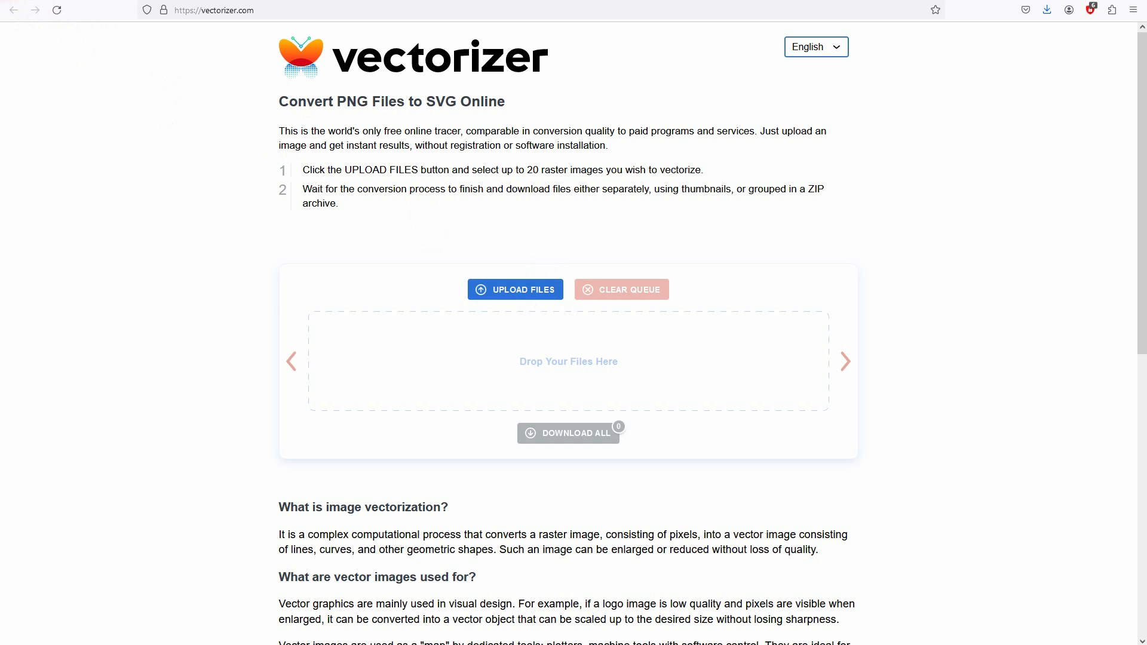
Upload bear logo.png to Vectorizer.com for conversion to SVG.
{"action": "left_click", "coordinate": [515, 289]}
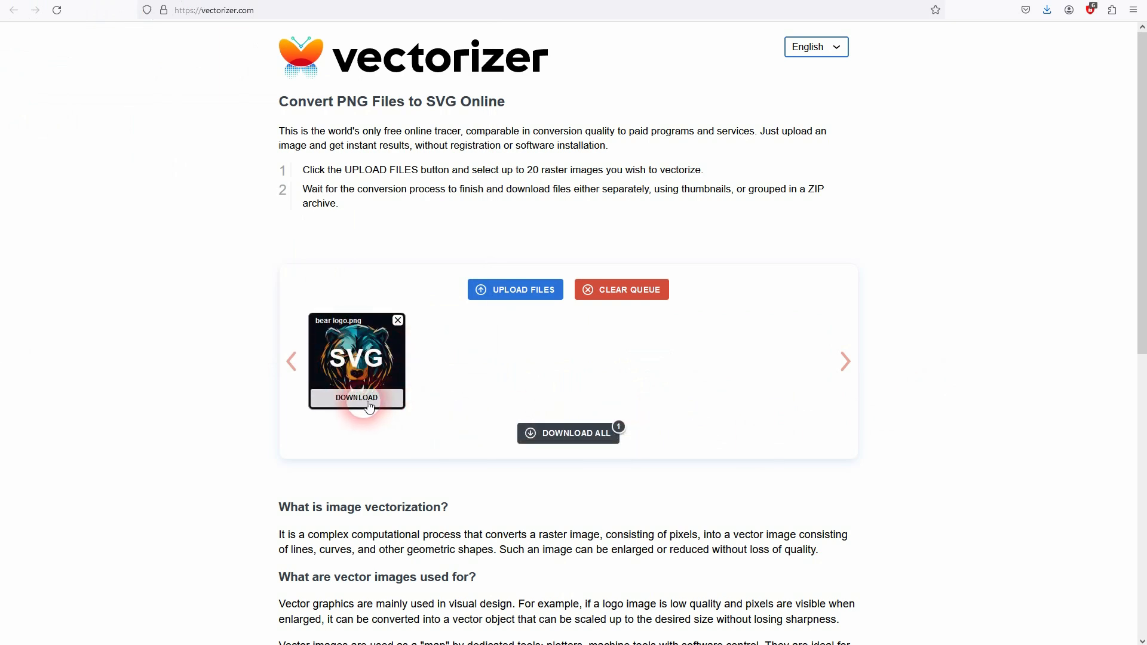
Download bear logo.svg and locate it in the Downloads folder.
{"action": "left_click", "coordinate": [356, 398]}
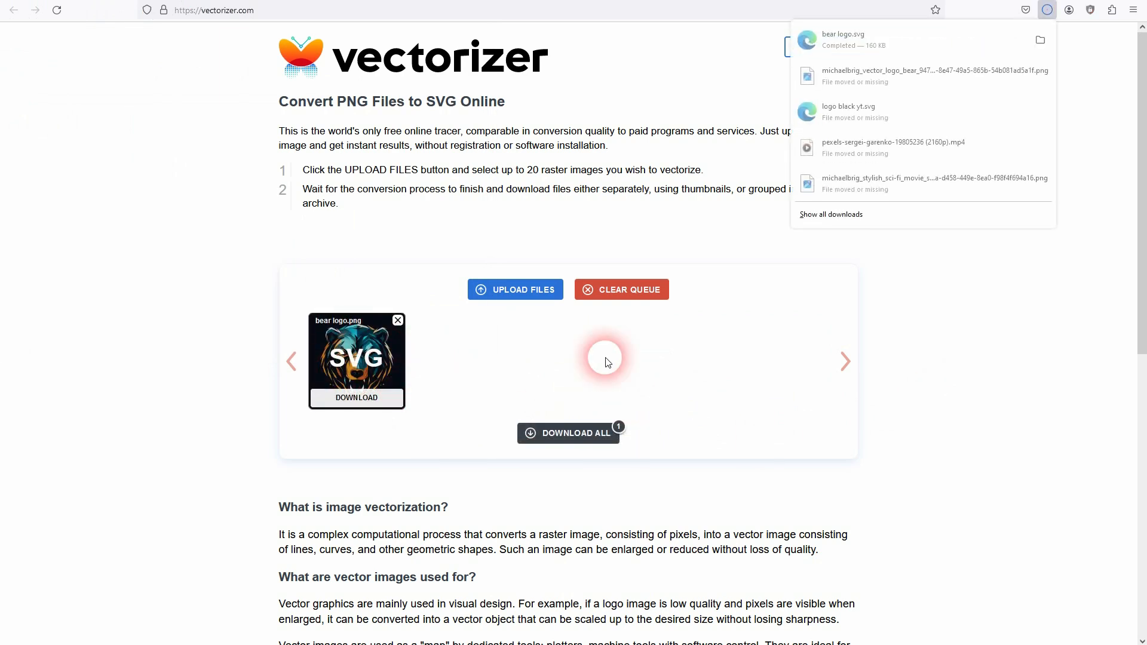
{"action": "mouse_move", "coordinate": [883, 40]}
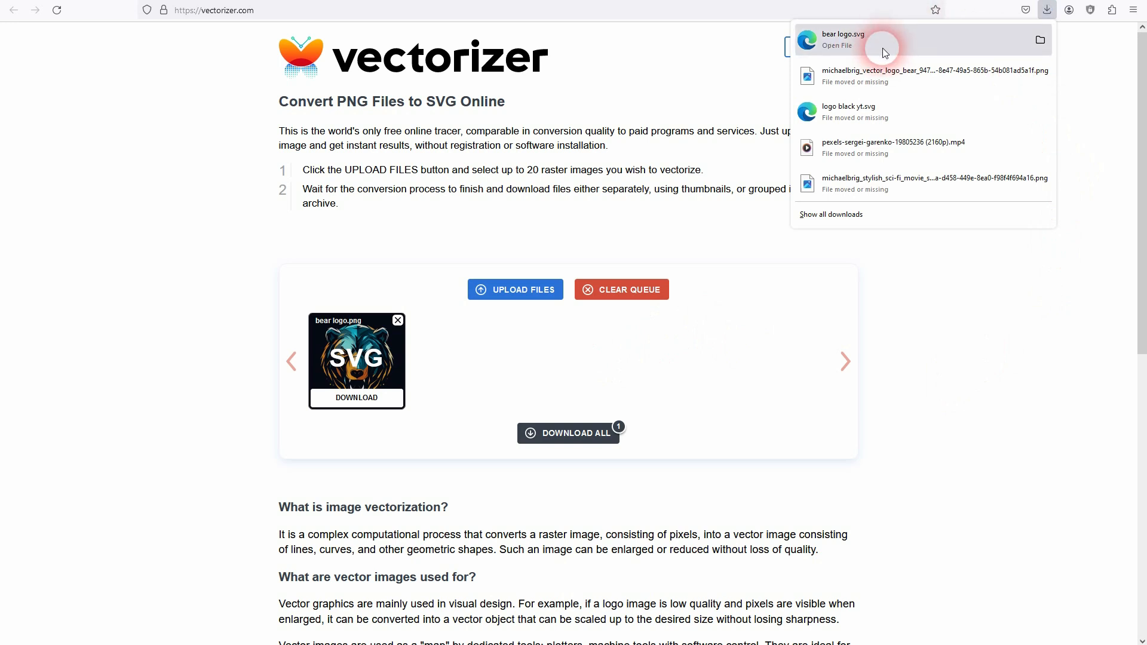
{"action": "left_click", "coordinate": [1039, 40]}
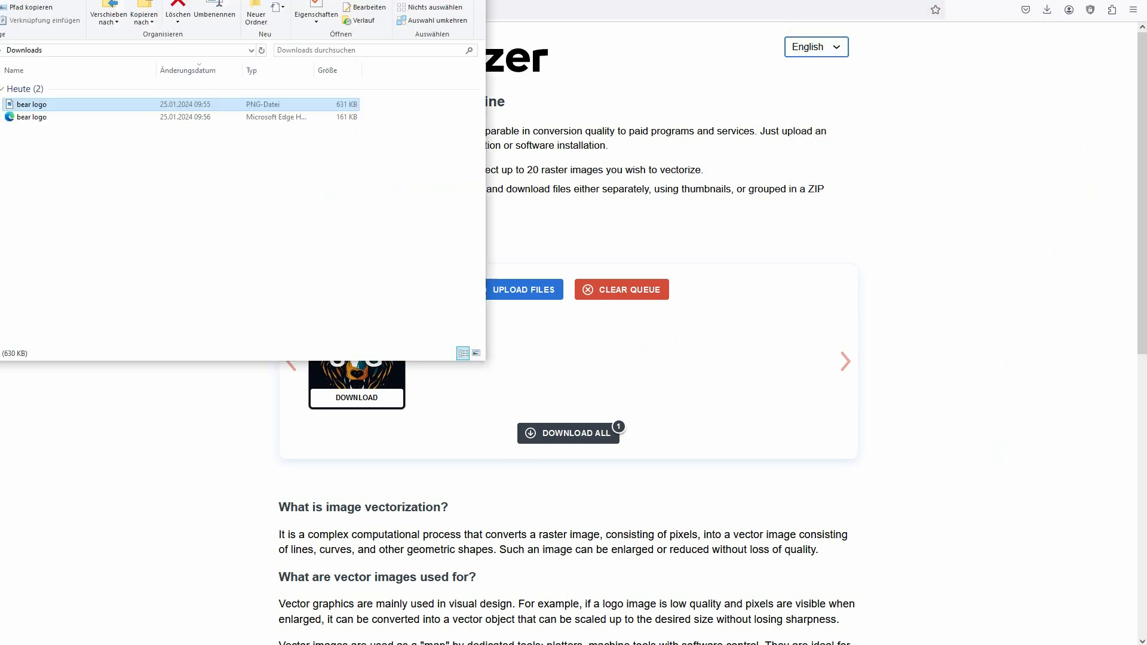
{"action": "right_click", "coordinate": [32, 117]}
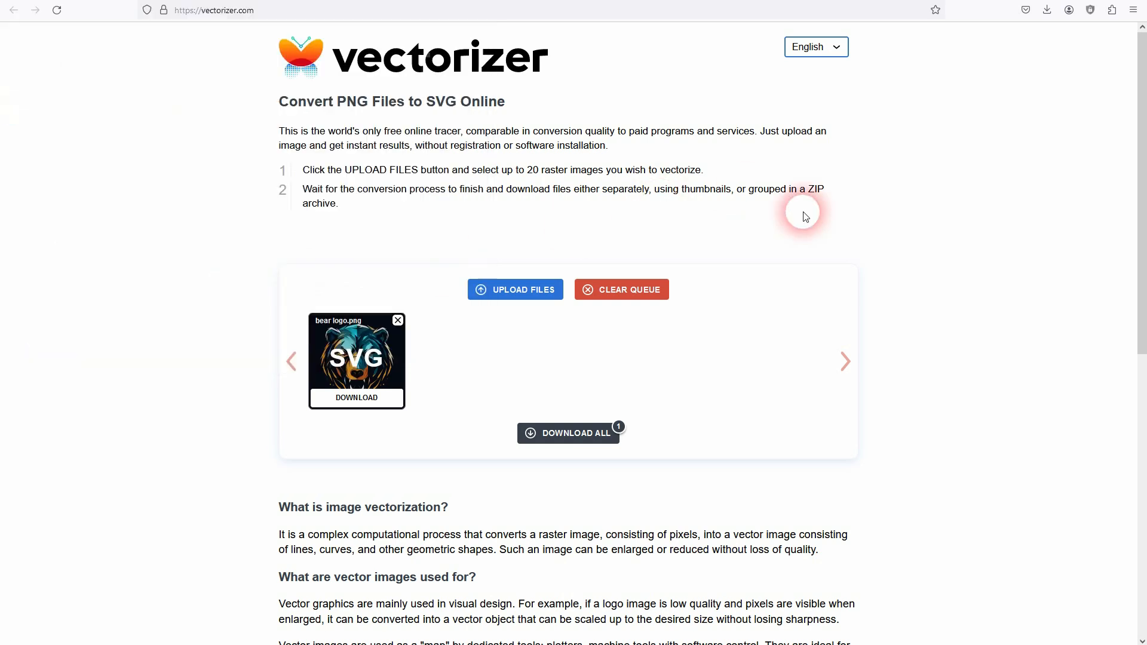
Open bear logo.svg from Downloads in a Firefox tab to view the vector bear head.
{"action": "left_click", "coordinate": [356, 397]}
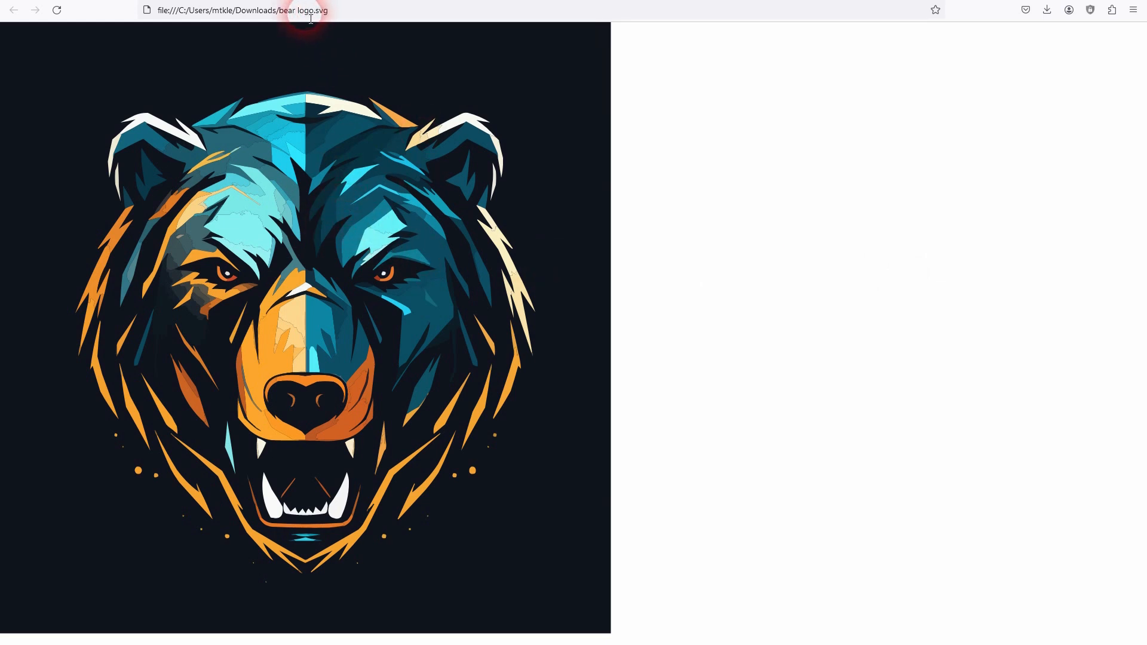
{"action": "mouse_move", "coordinate": [390, 283]}
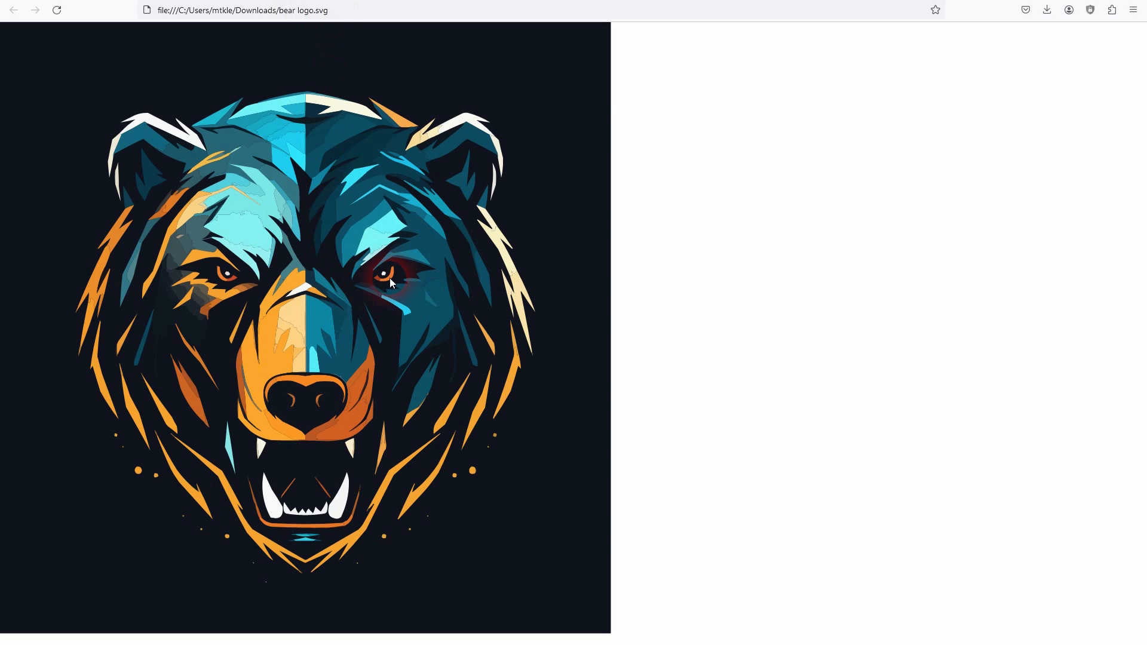